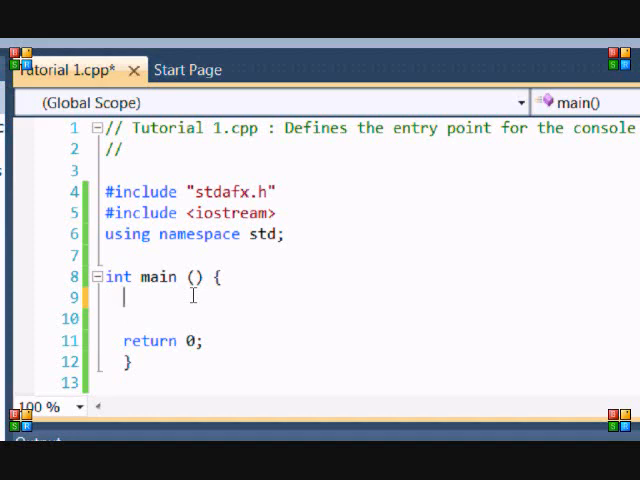
pyautogui.write('int')
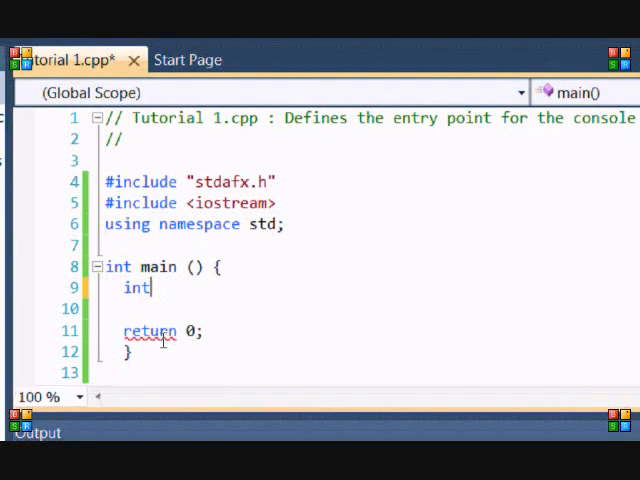
pyautogui.write('double')
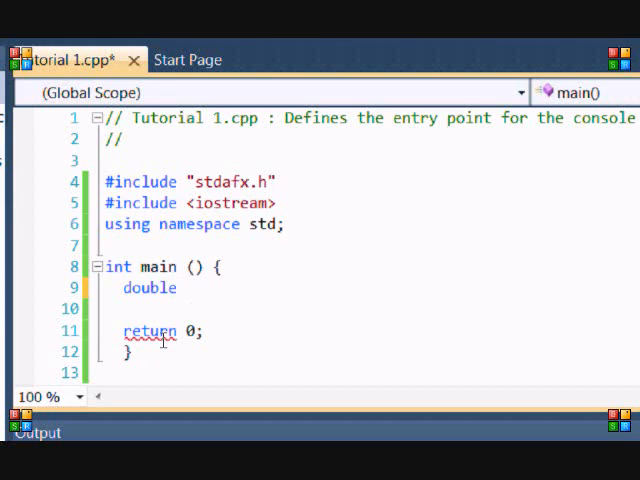
pyautogui.write('num1')
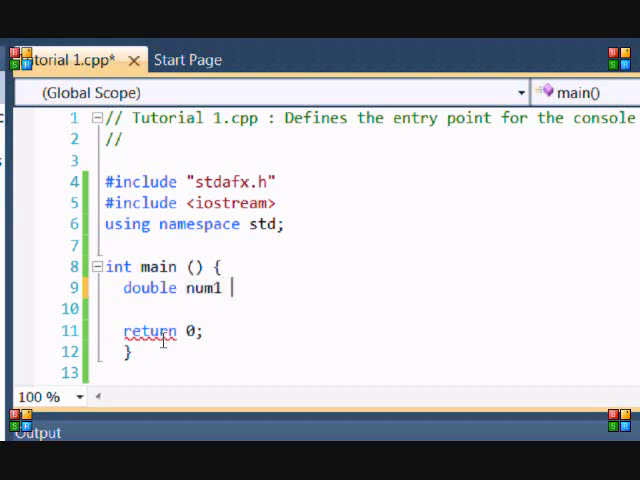
pyautogui.write(', num2')
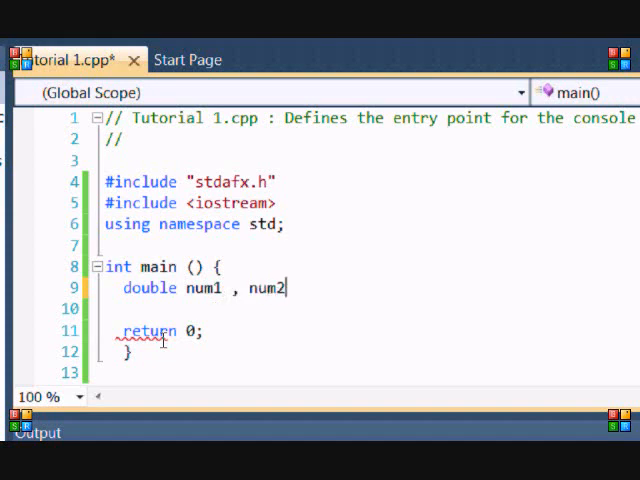
pyautogui.write(';')
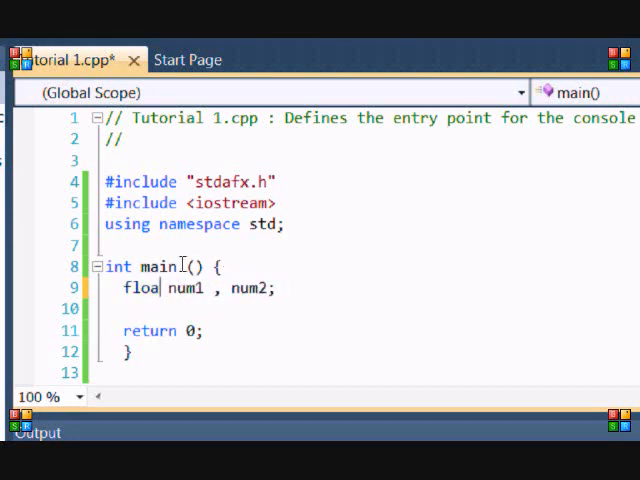
pyautogui.write('double')
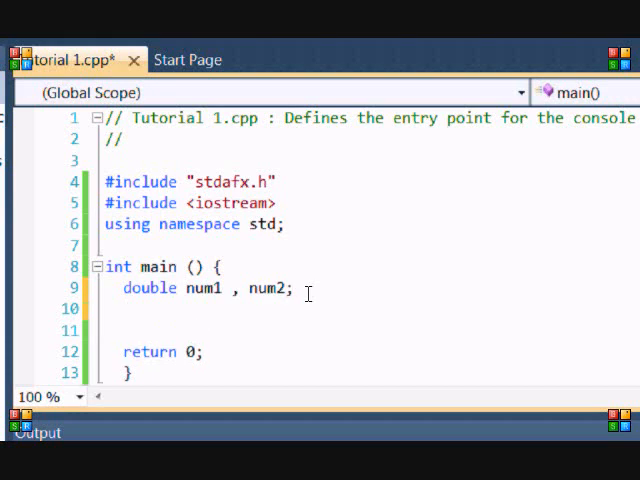
pyautogui.write('cout <<')
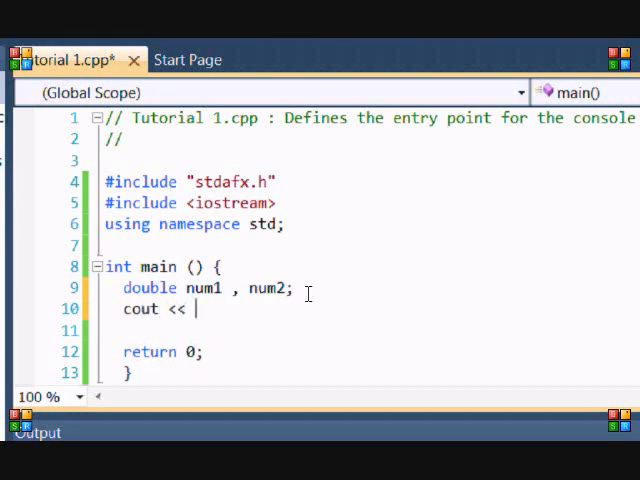
pyautogui.write('"Enter n')
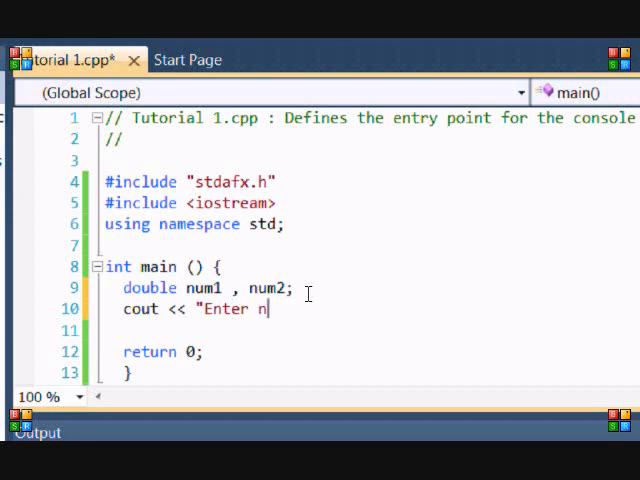
pyautogui.write('umber 1')
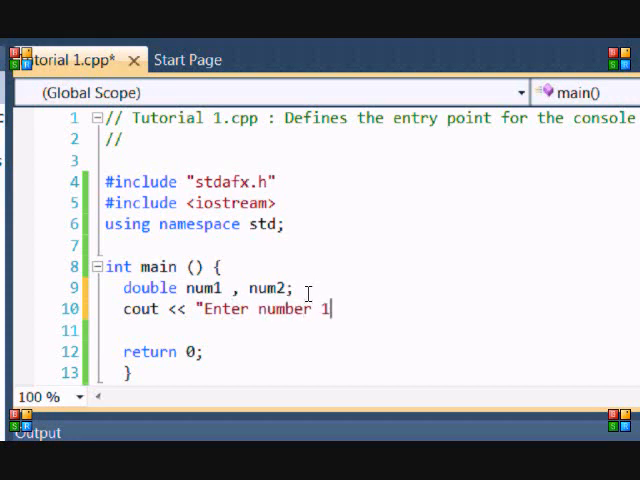
pyautogui.write('"')
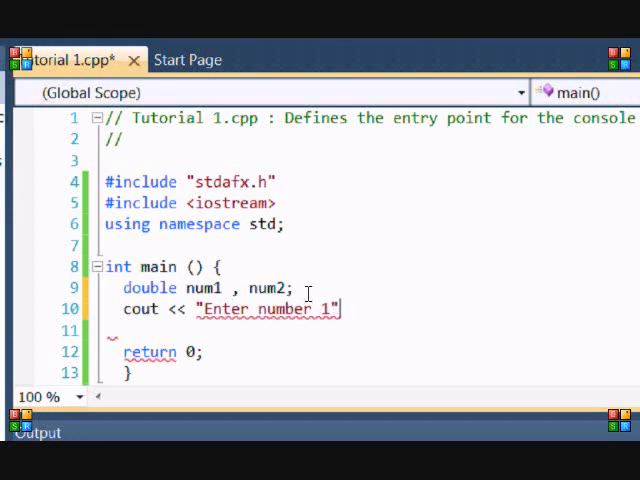
pyautogui.write(':')
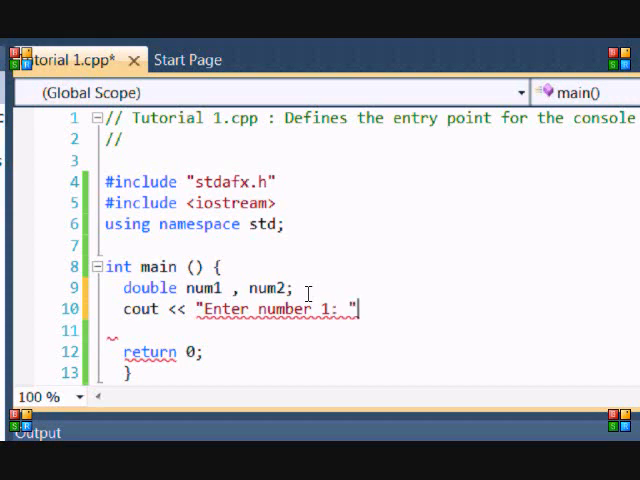
pyautogui.write(';')
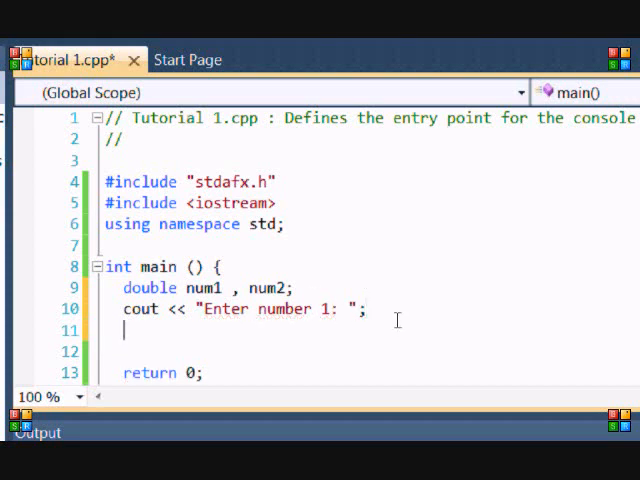
pyautogui.write('cin >')
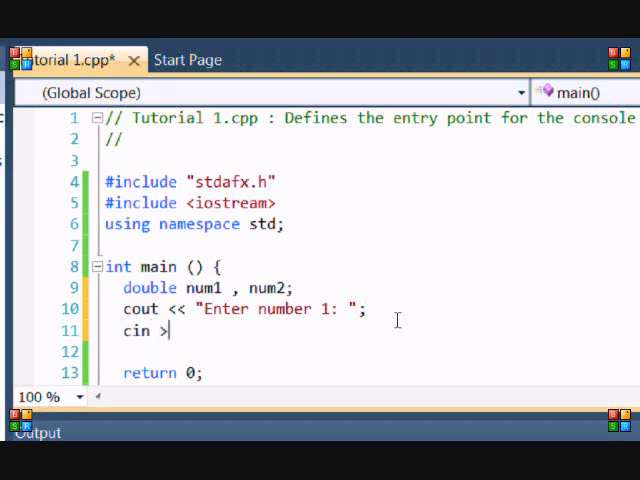
pyautogui.write('>')
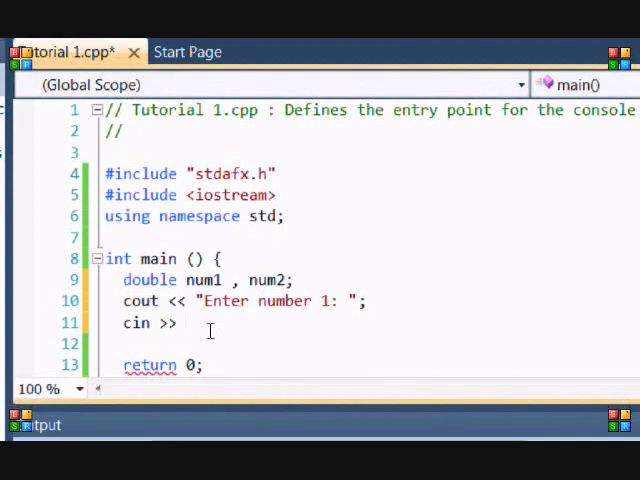
pyautogui.write('nm1')
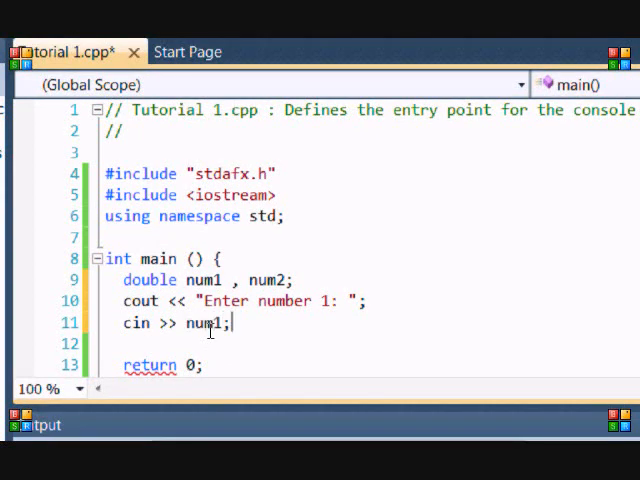
pyautogui.write('cout <<')
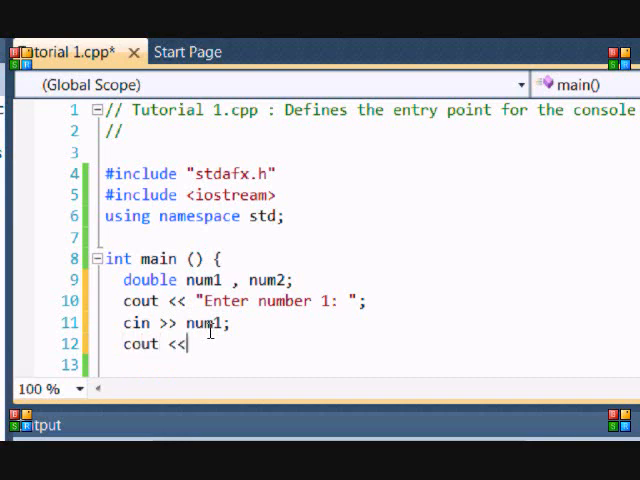
pyautogui.write('"Ent')
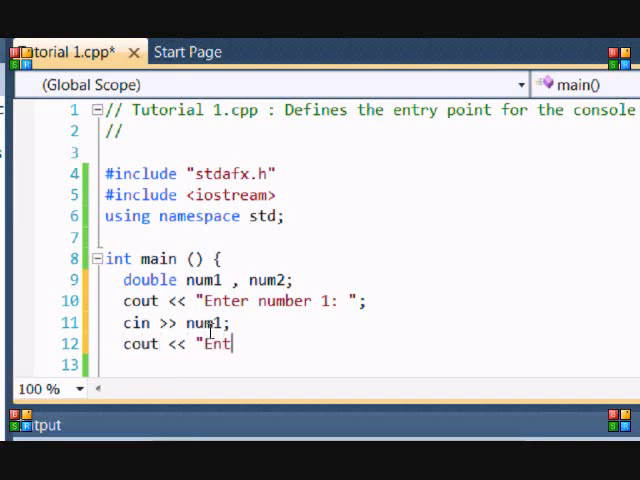
pyautogui.write('er number')
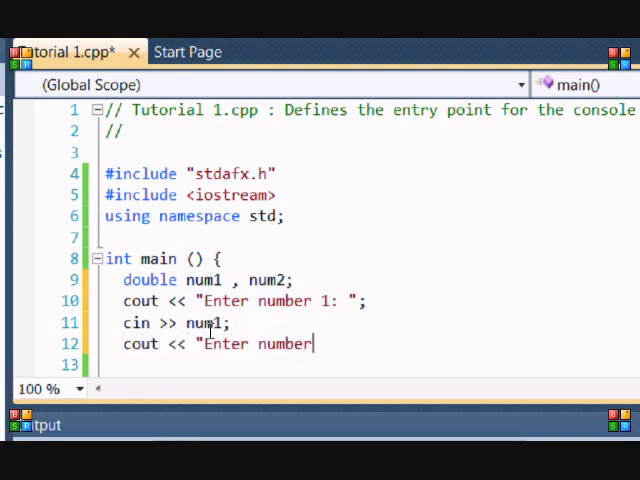
pyautogui.write('2: ";')
pyautogui.click(370, 366)
pyautogui.write('cin')
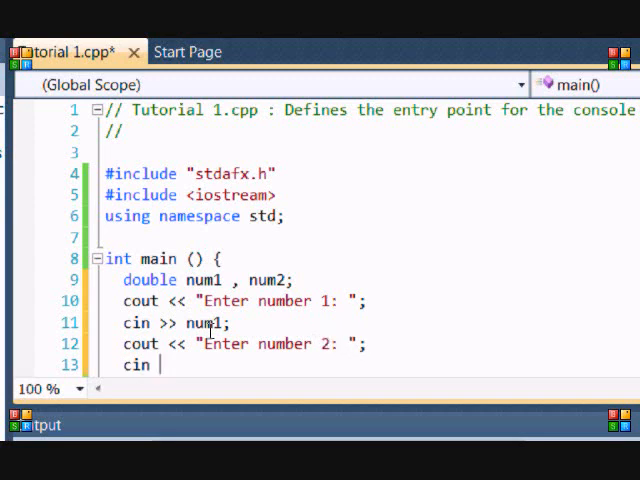
pyautogui.write('>>')
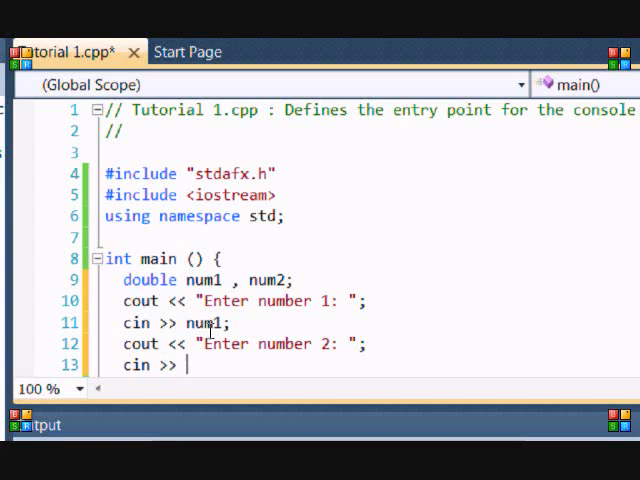
pyautogui.write('num2;')
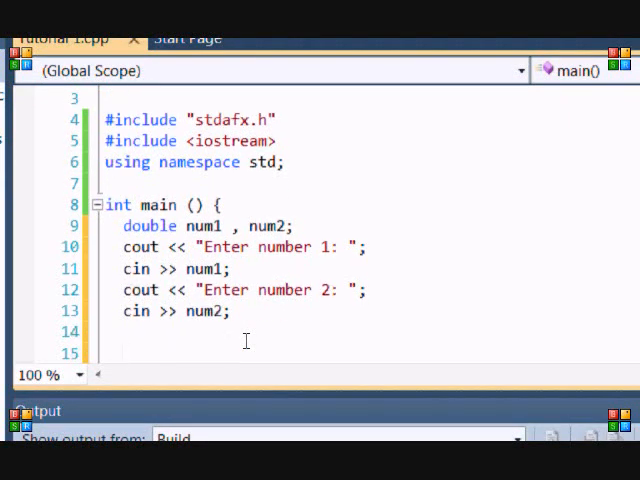
pyautogui.write('cout')
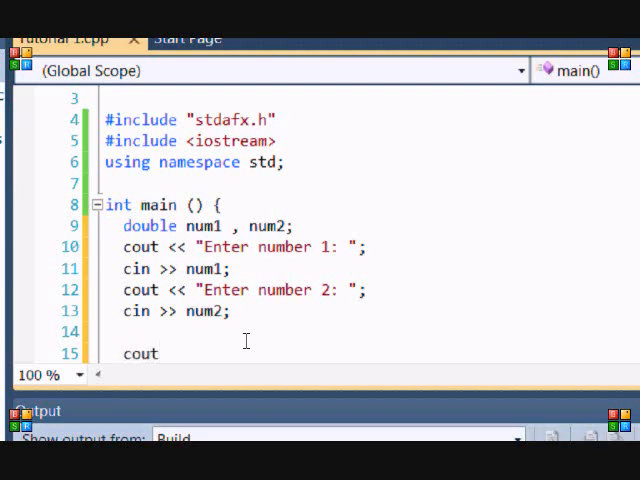
pyautogui.write('<< "The sum')
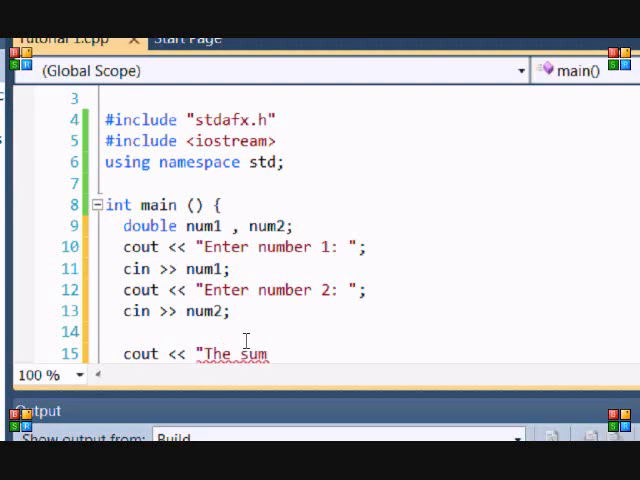
pyautogui.write('of the t')
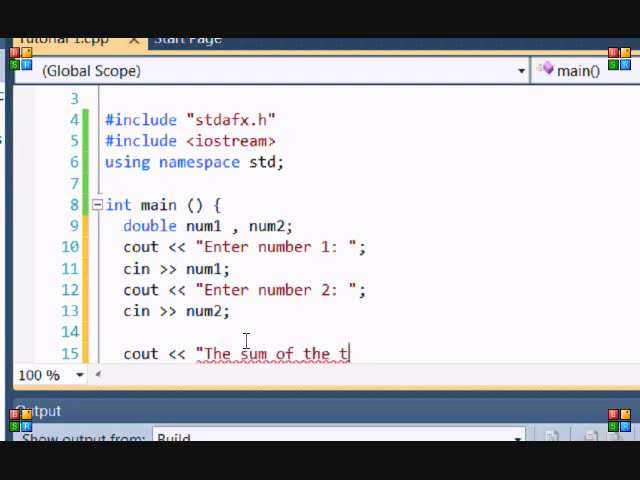
pyautogui.write('wo numbers')
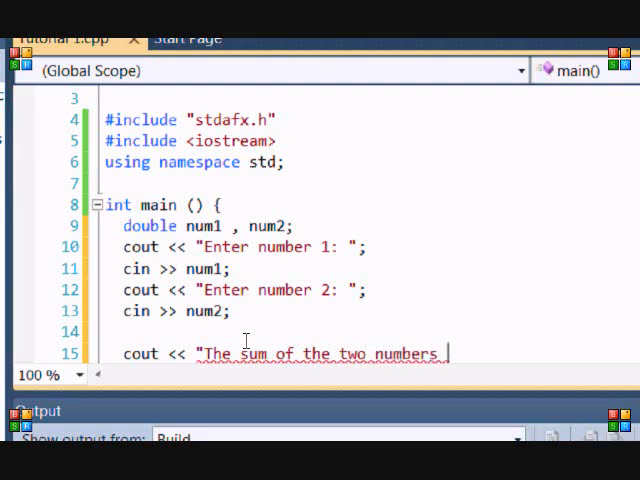
pyautogui.write('is: " <<')
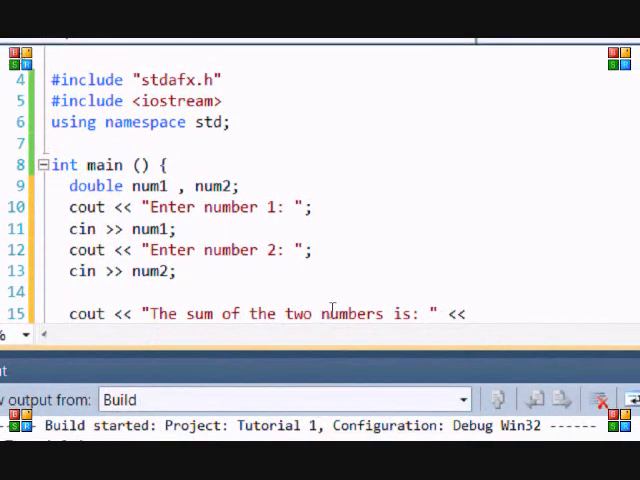
pyautogui.write('num1')
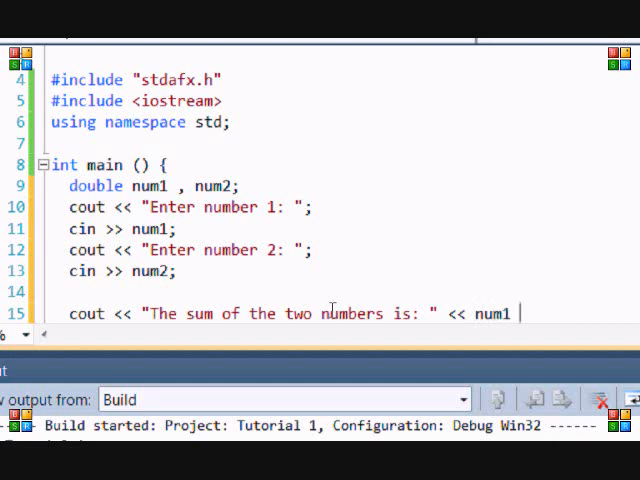
pyautogui.write('+')
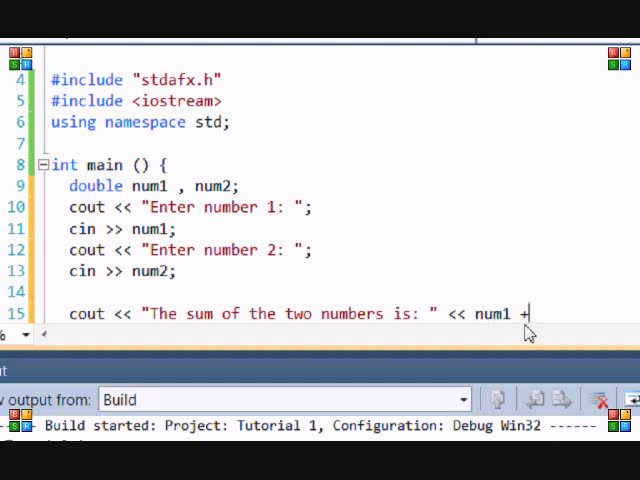
pyautogui.write('num2')
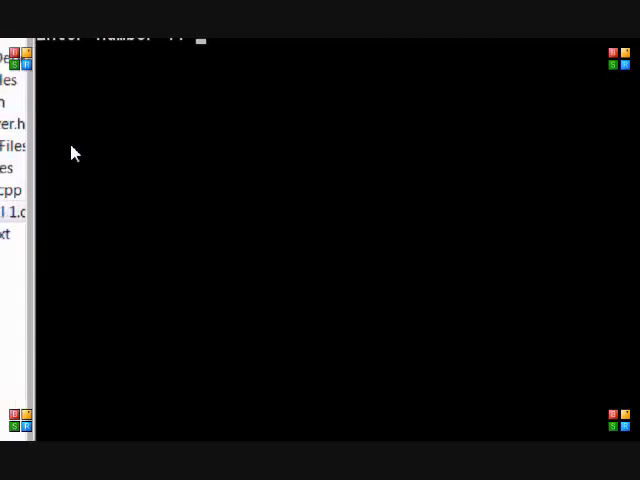
pyautogui.write('10')
pyautogui.write('5')
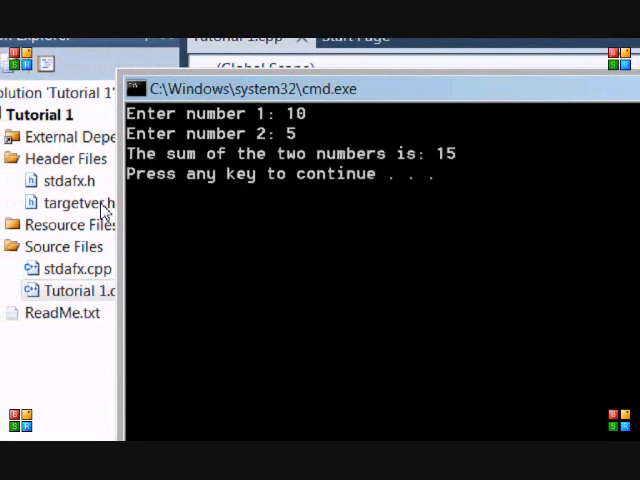
pyautogui.moveTo(488, 236)
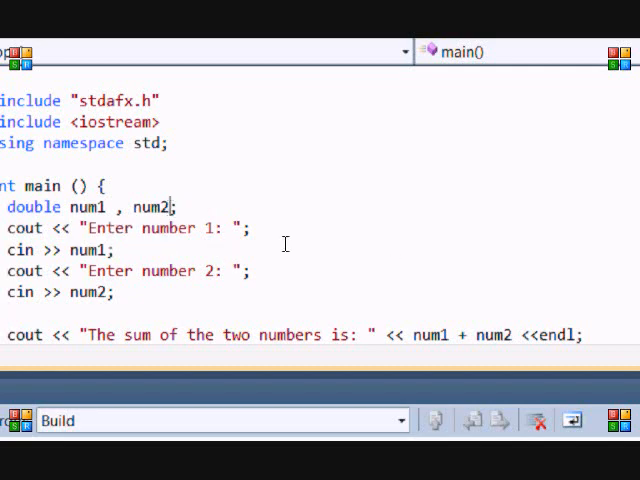
pyautogui.moveTo(150, 206)
pyautogui.write(', ')
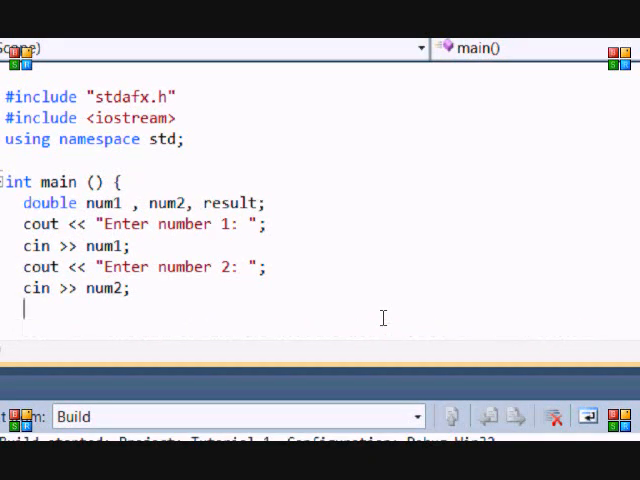
pyautogui.write('result')
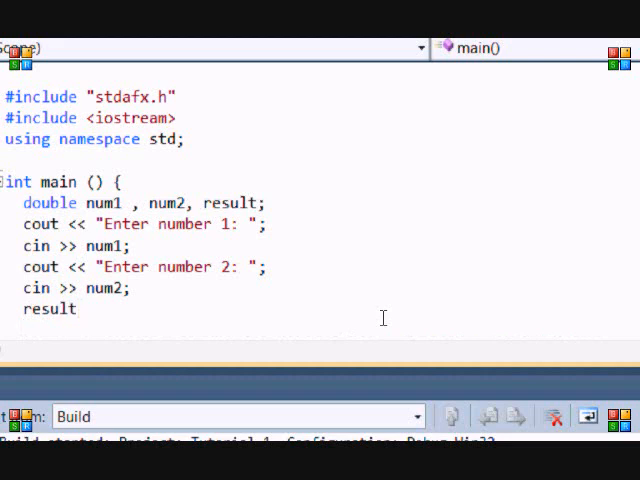
pyautogui.write('= num1')
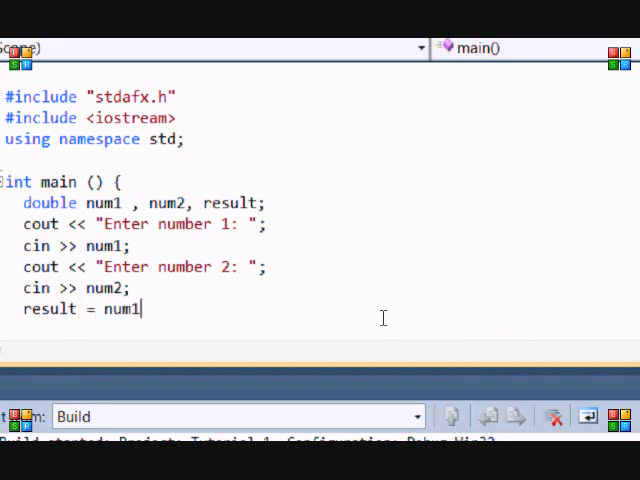
pyautogui.write('+ num2;')
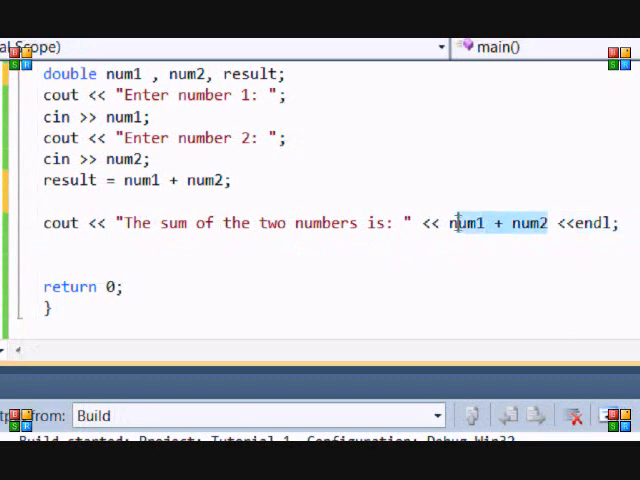
pyautogui.write('result')
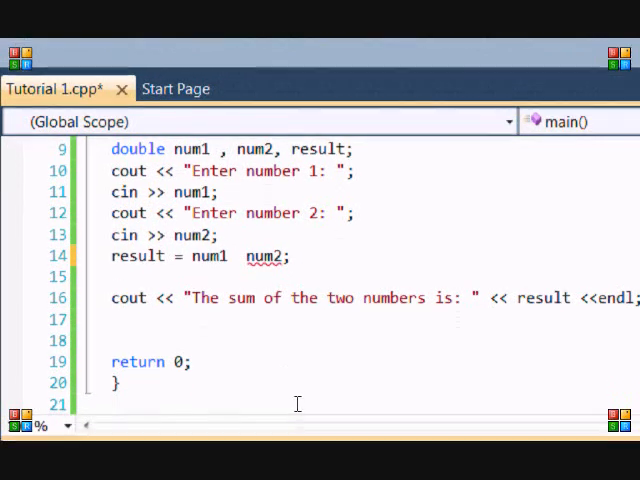
pyautogui.write('-')
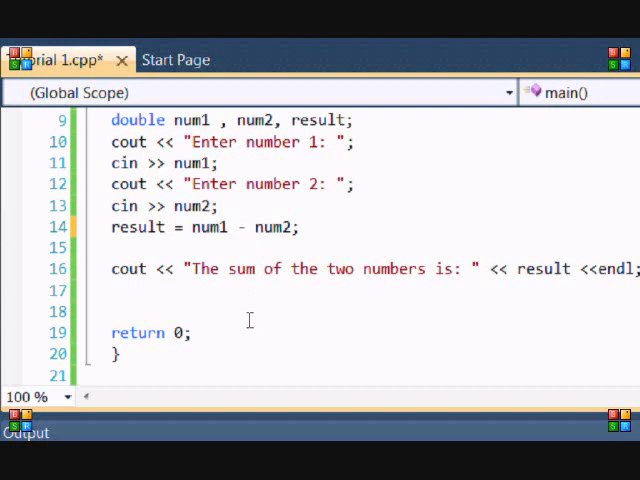
pyautogui.write('|')
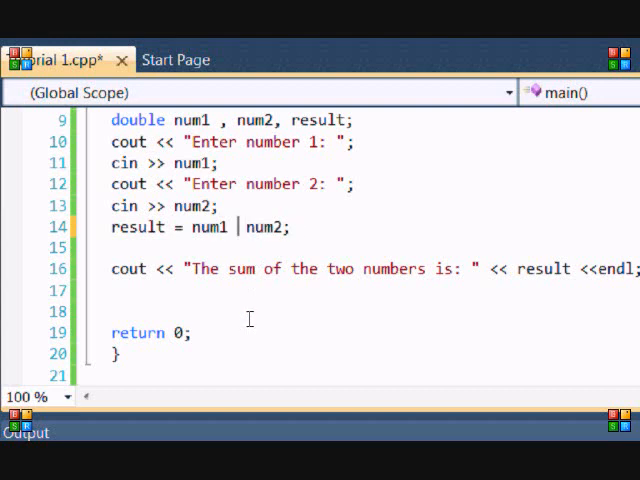
pyautogui.write('/')
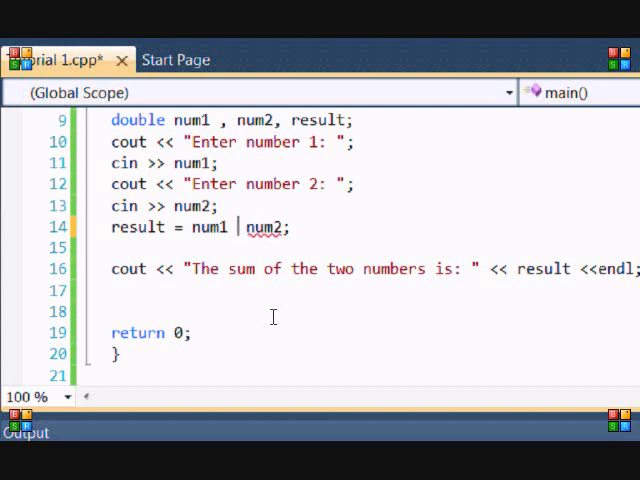
pyautogui.write('*')
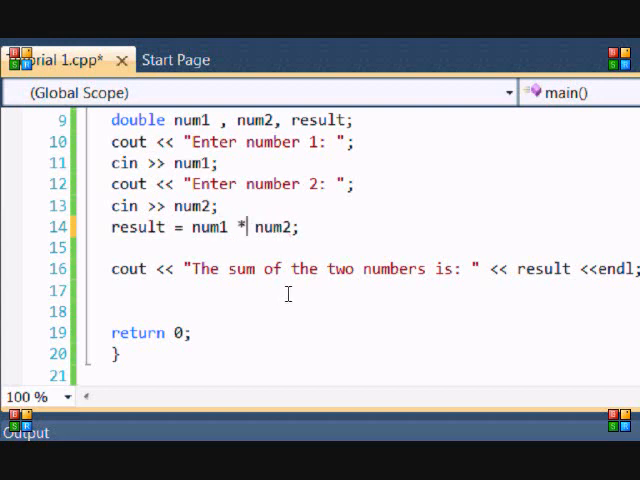
pyautogui.moveTo(244, 228)
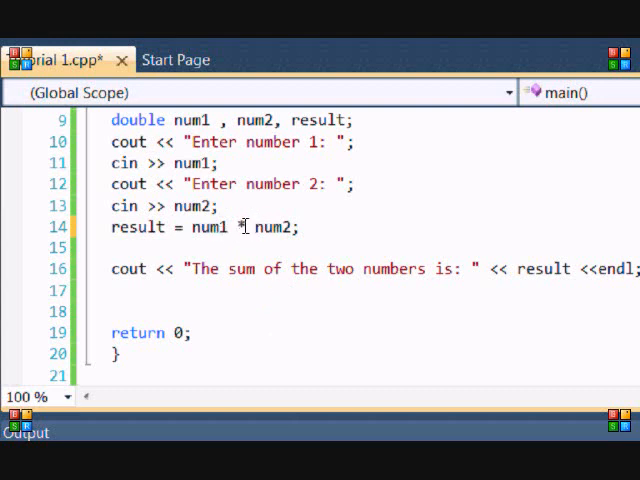